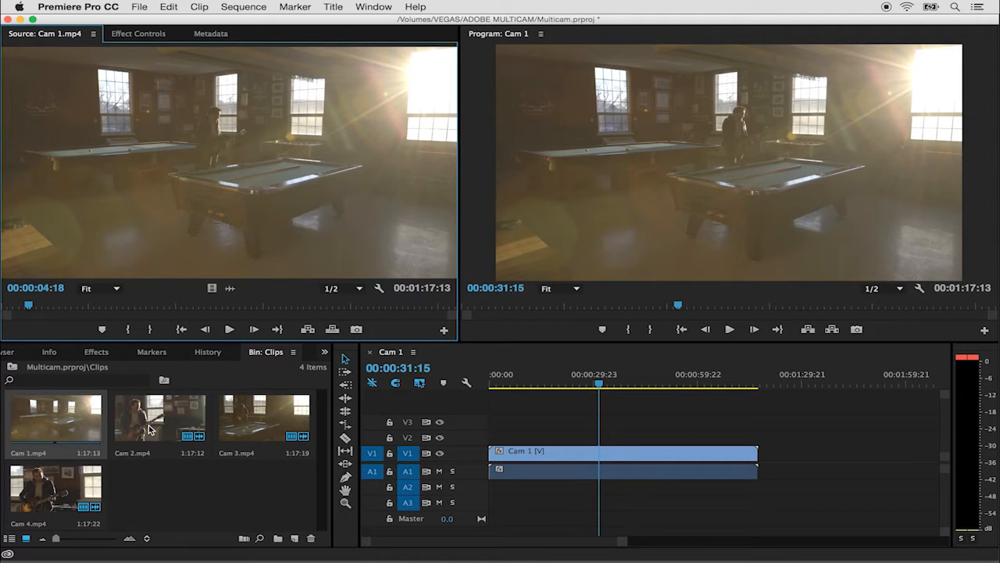
Load Cam 2.mp4 in the Source Monitor and jump to a later moment.
{"action": "double_click", "coordinate": [159, 417]}
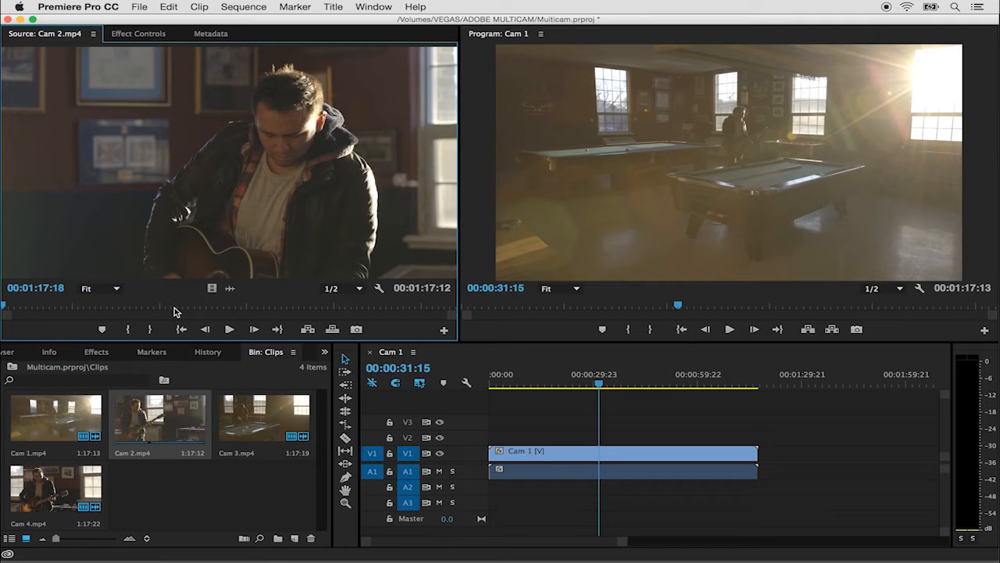
{"action": "left_click", "coordinate": [229, 328]}
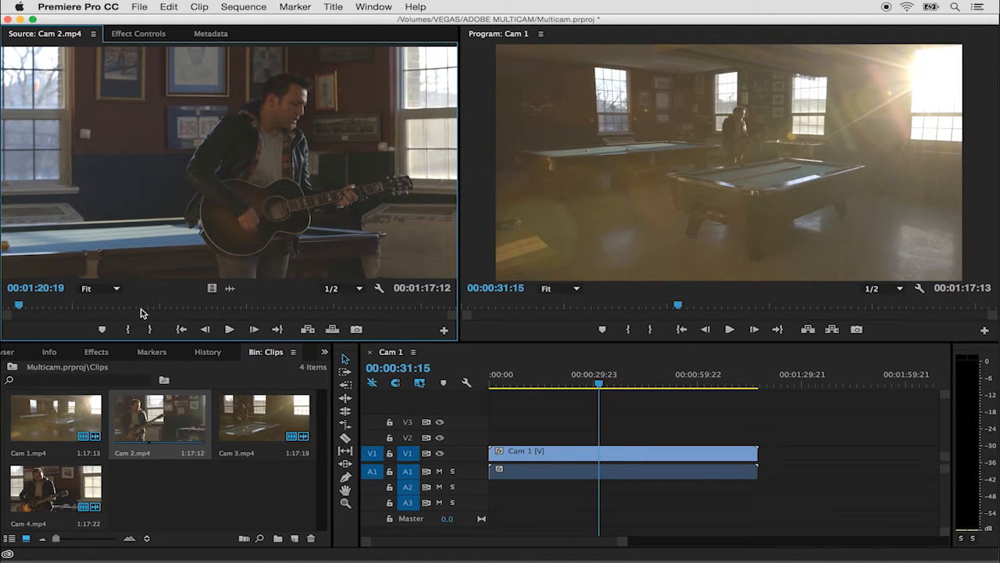
{"action": "mouse_move", "coordinate": [202, 474]}
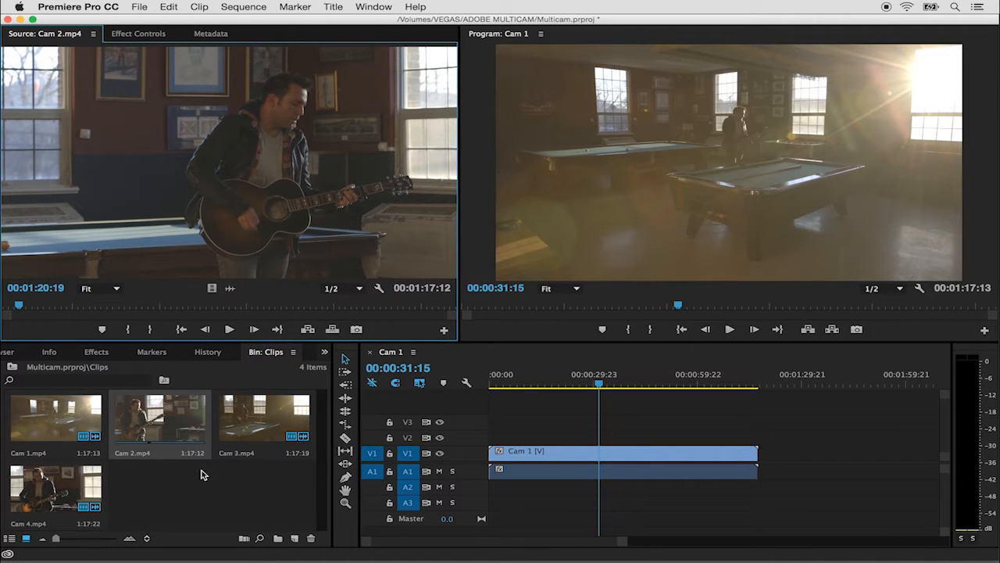
{"action": "mouse_move", "coordinate": [197, 496]}
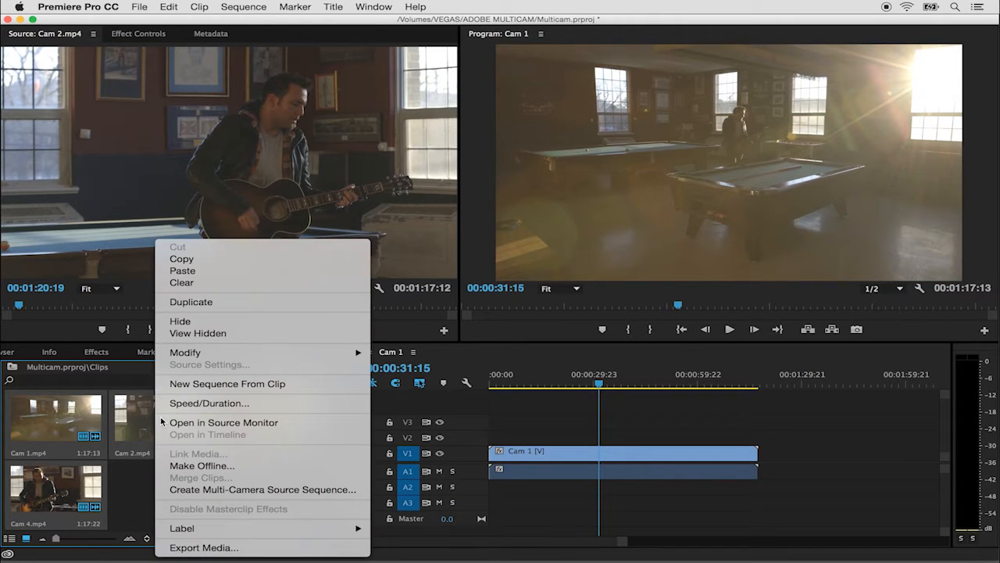
{"action": "mouse_move", "coordinate": [262, 489]}
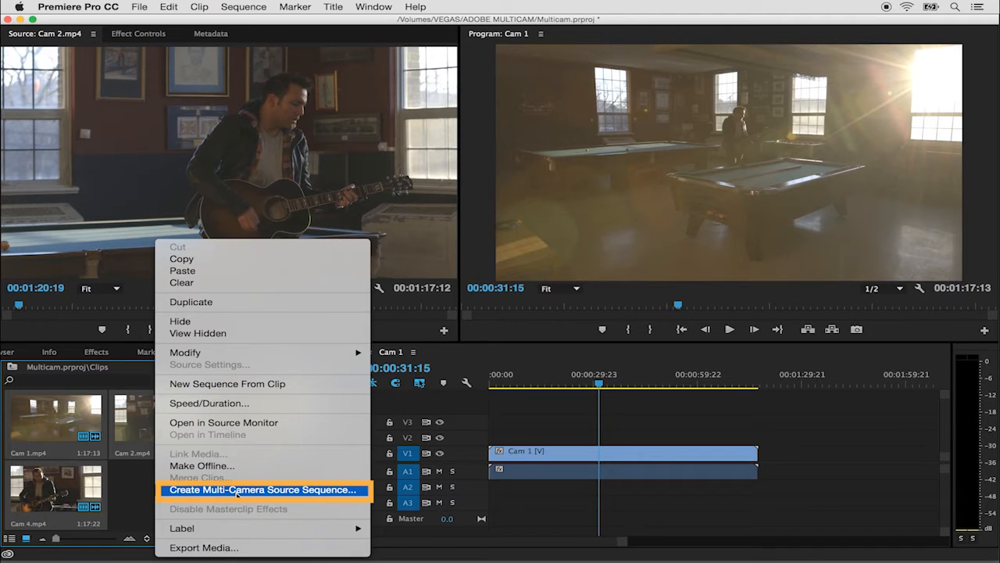
{"action": "mouse_move", "coordinate": [263, 489]}
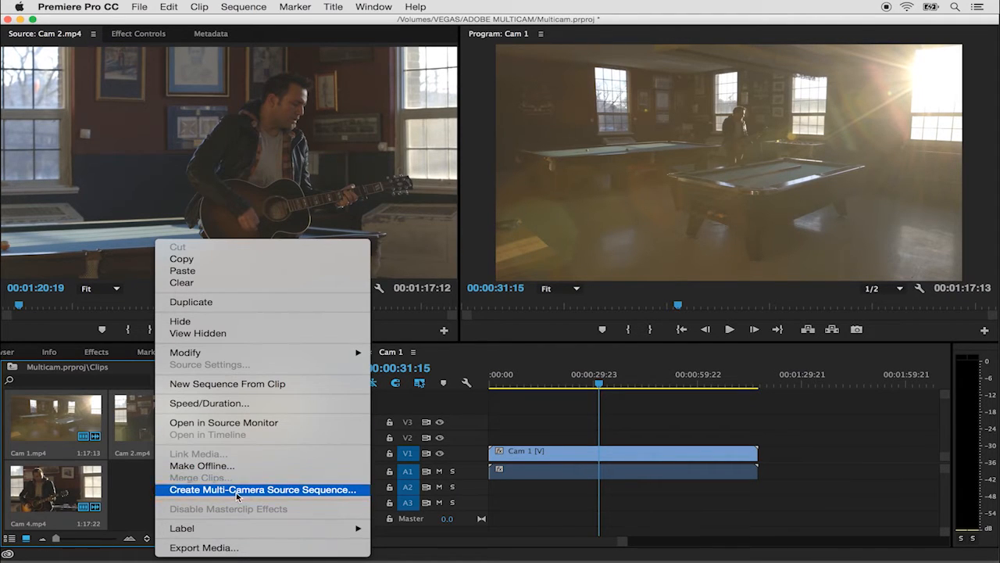
Open Create Multi-Camera Source Sequence for the four Cam clips.
{"action": "left_click", "coordinate": [263, 489]}
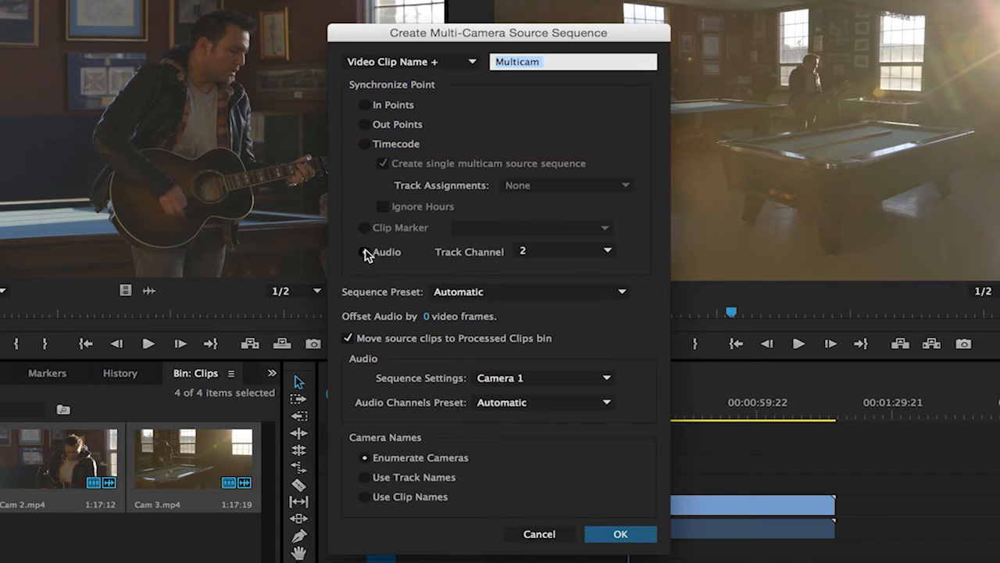
Sync by Audio, keep 'Move source clips to Processed Clips bin' checked, and confirm.
{"action": "left_click", "coordinate": [364, 251]}
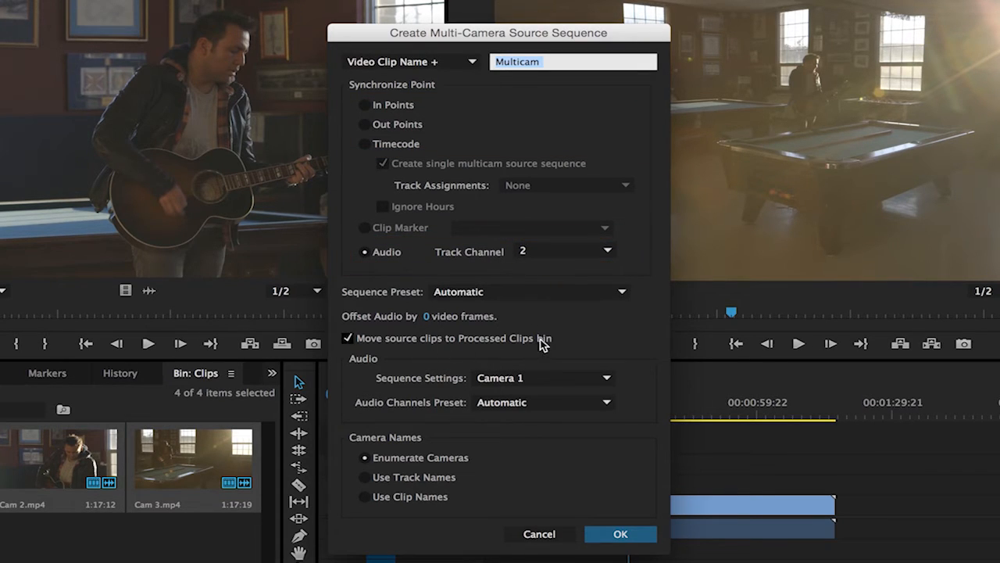
{"action": "left_click", "coordinate": [347, 338]}
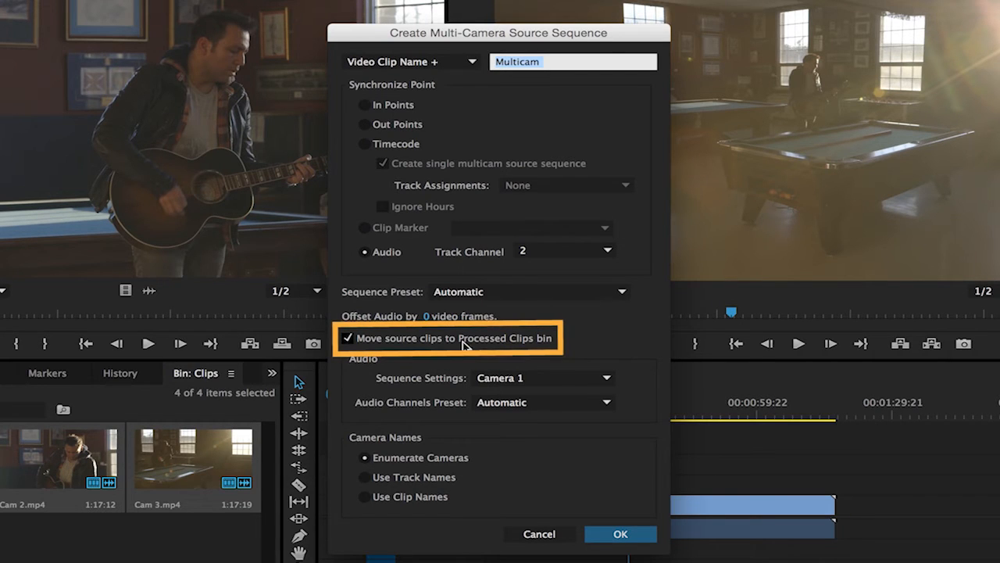
{"action": "left_click", "coordinate": [619, 534]}
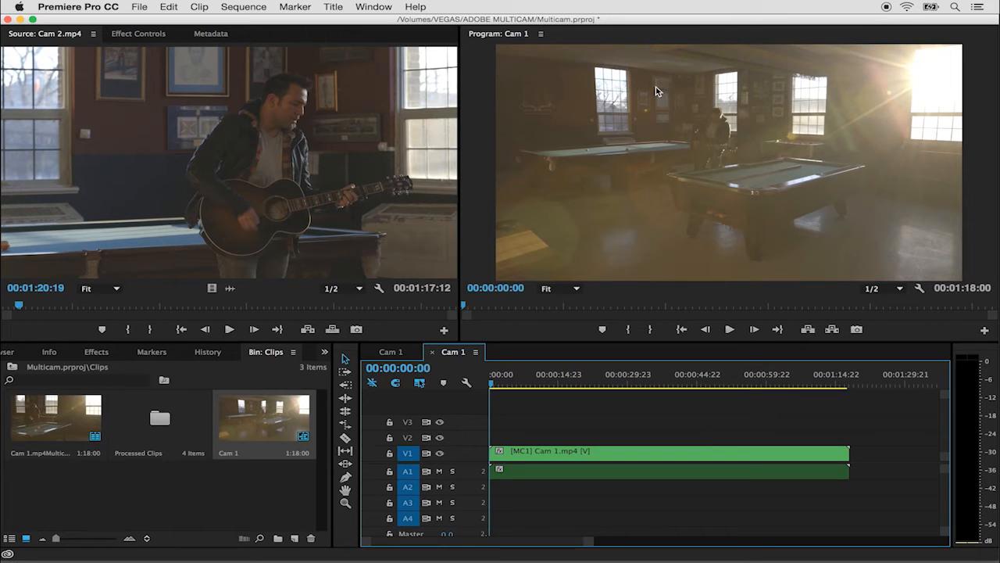
{"action": "mouse_move", "coordinate": [930, 300]}
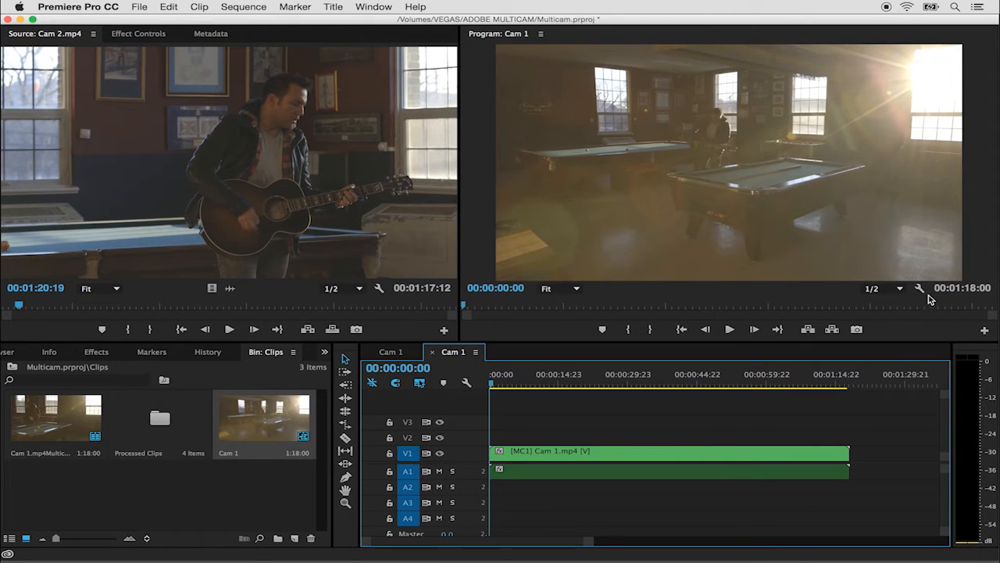
Switch the Program Monitor to the Multi-Camera view from its settings menu.
{"action": "left_click", "coordinate": [921, 289]}
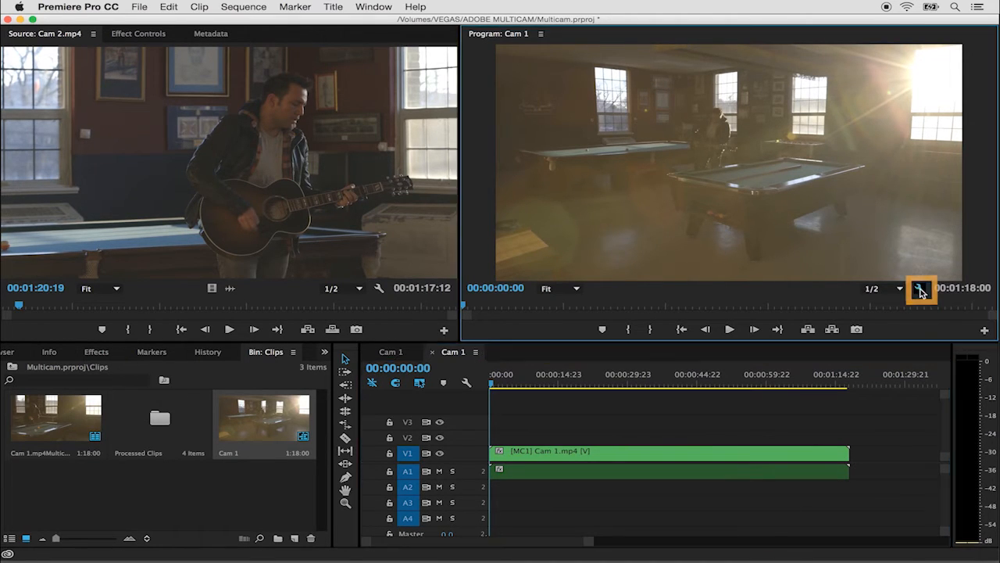
{"action": "left_click", "coordinate": [921, 288]}
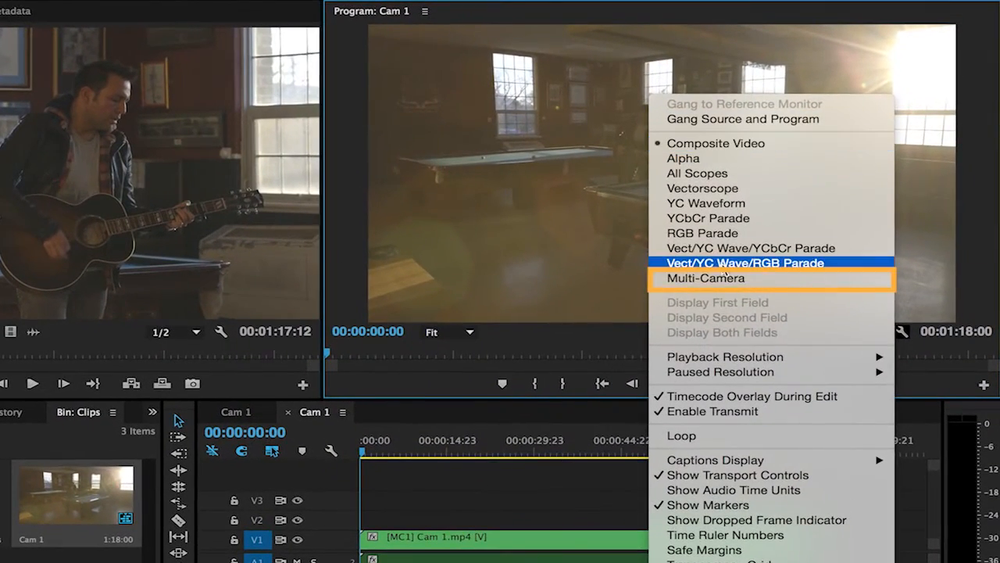
{"action": "left_click", "coordinate": [705, 278]}
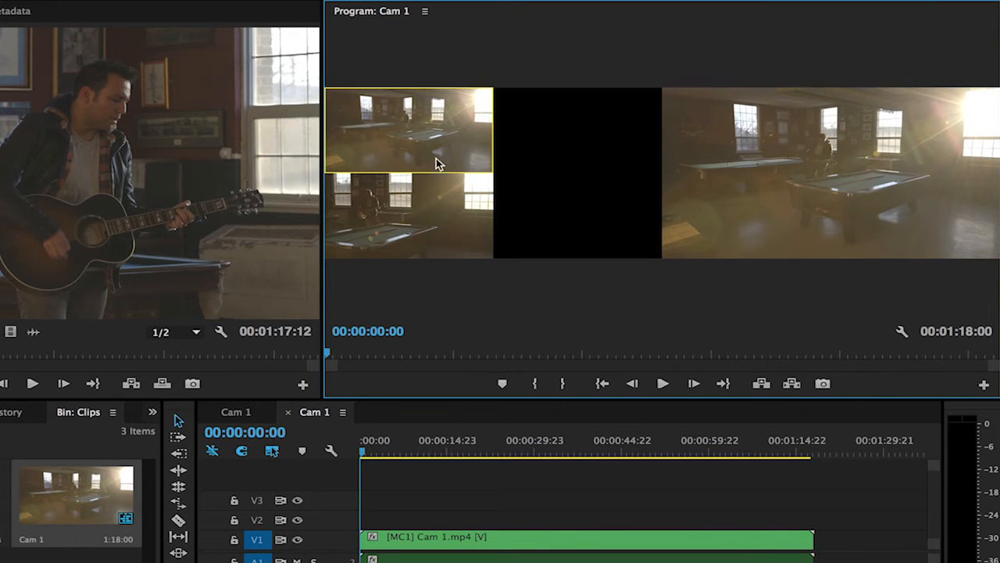
{"action": "mouse_move", "coordinate": [601, 84]}
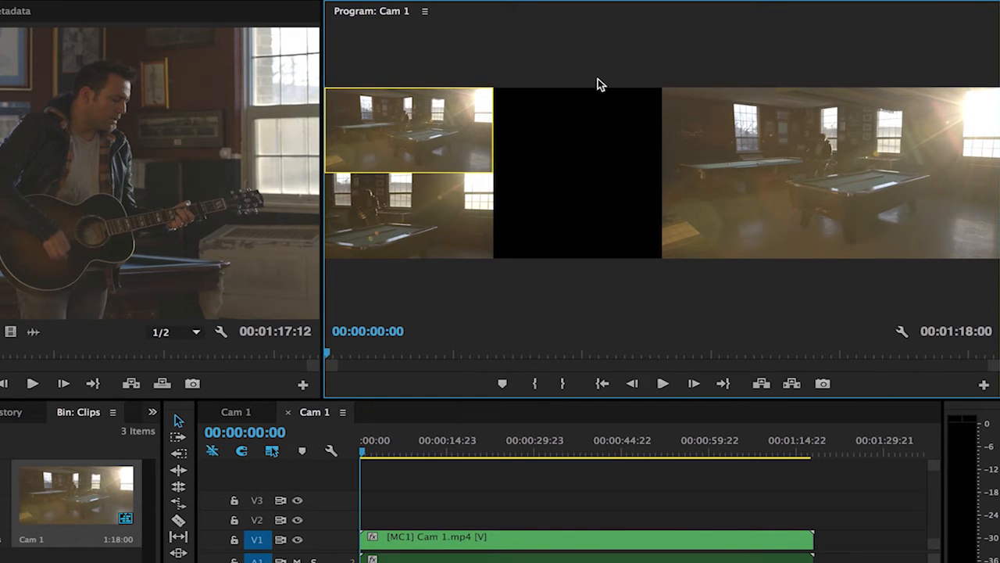
{"action": "mouse_move", "coordinate": [575, 137]}
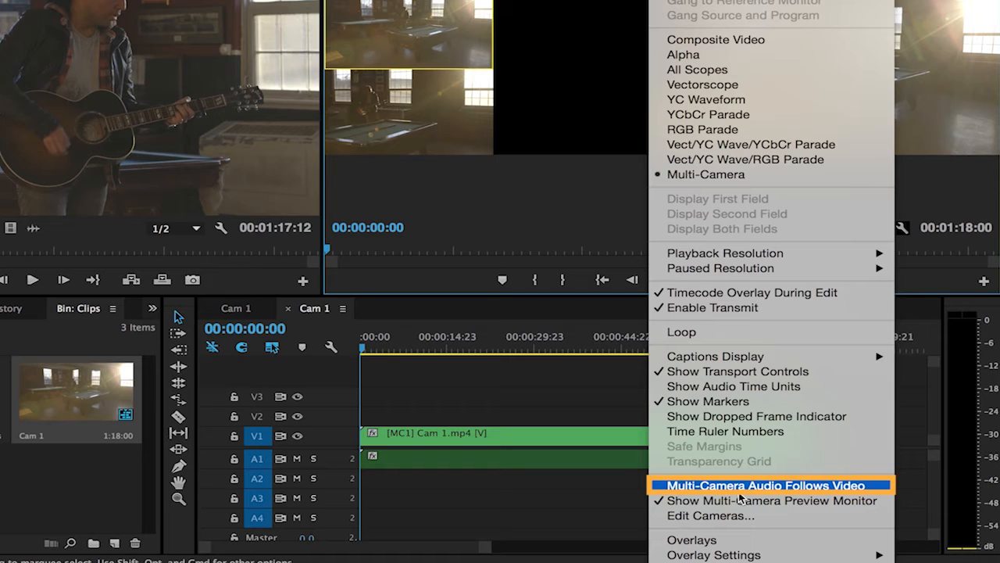
{"action": "mouse_move", "coordinate": [770, 500]}
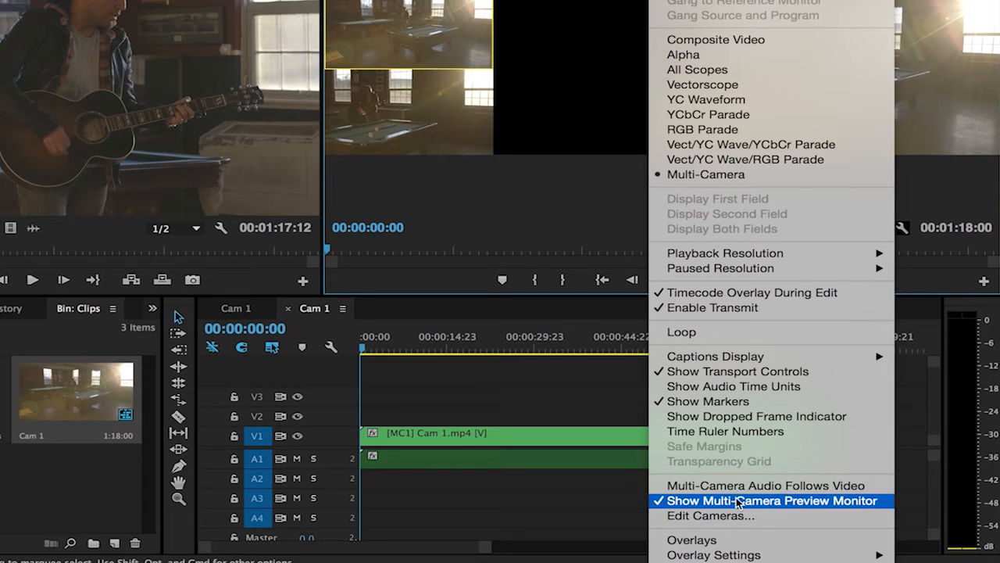
{"action": "left_click", "coordinate": [711, 515]}
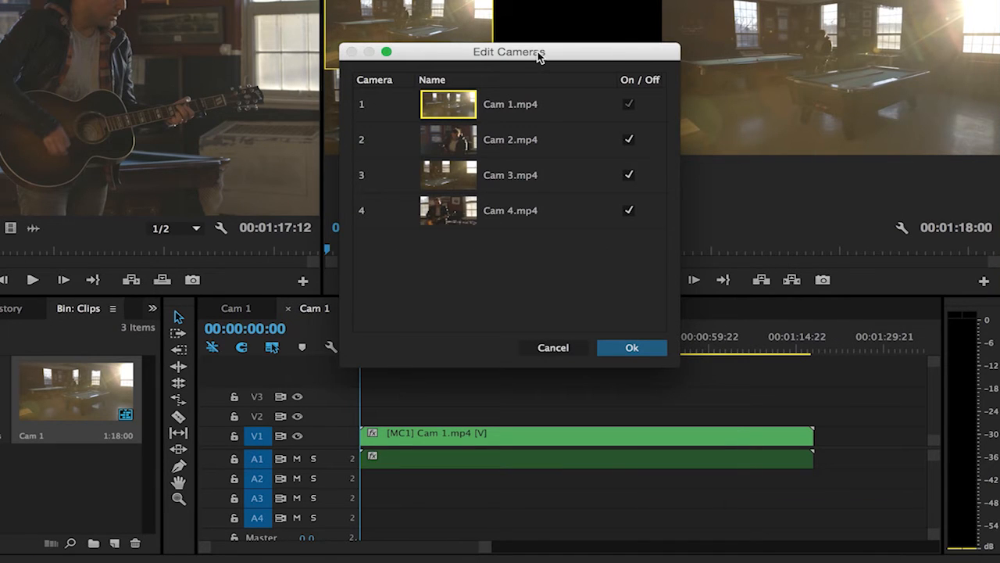
{"action": "mouse_move", "coordinate": [501, 211]}
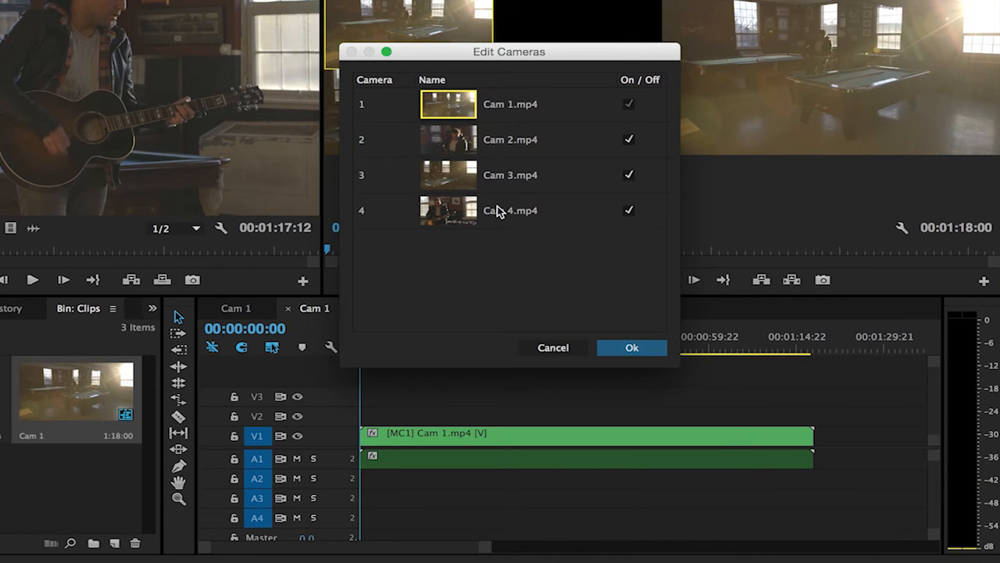
{"action": "left_click", "coordinate": [510, 210]}
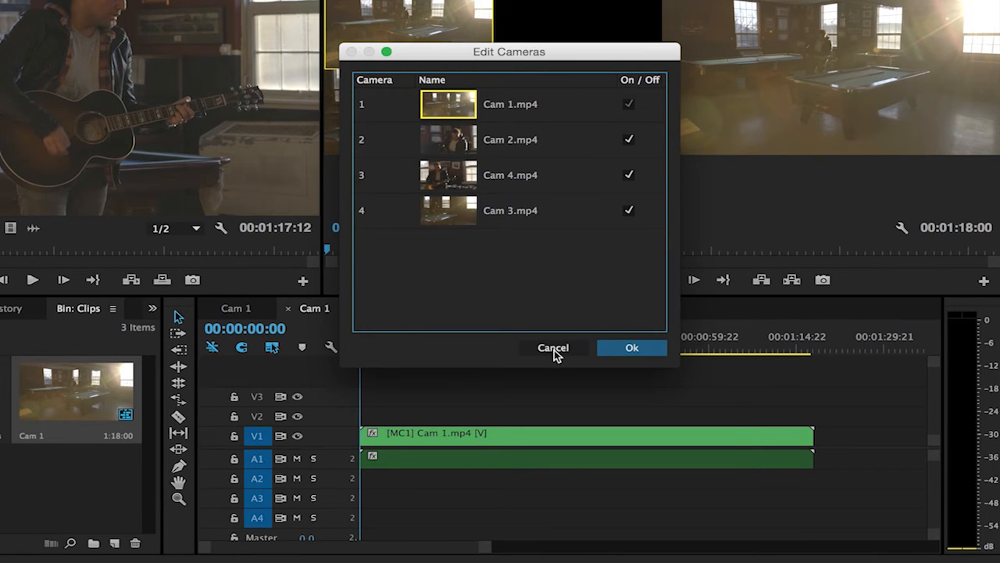
{"action": "left_click", "coordinate": [632, 347]}
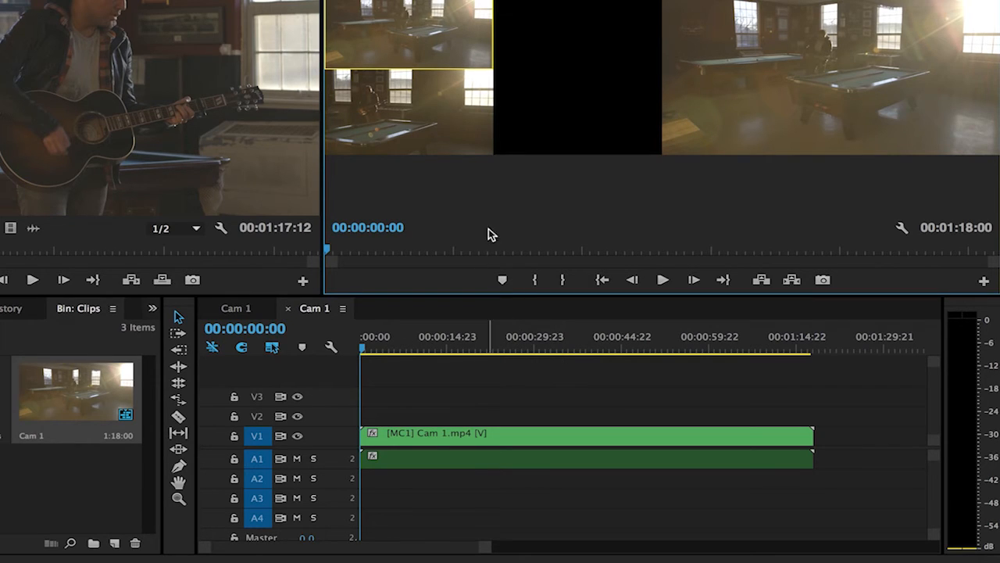
{"action": "mouse_move", "coordinate": [352, 68]}
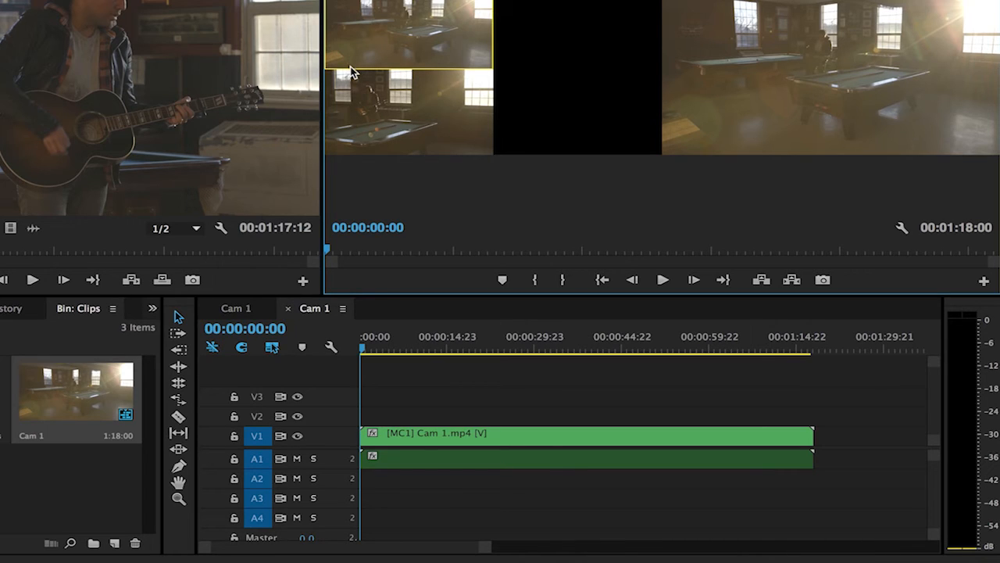
{"action": "mouse_move", "coordinate": [414, 202]}
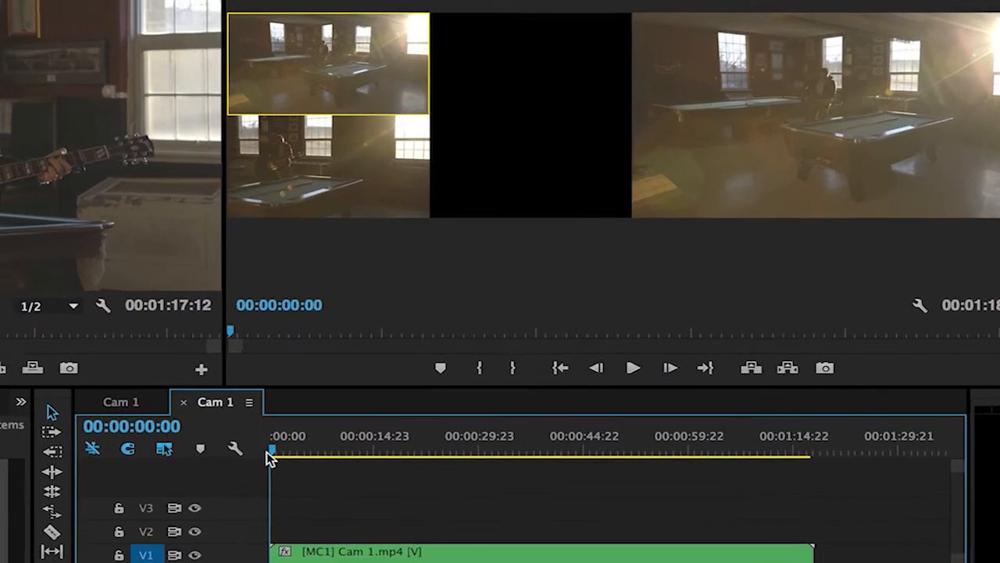
Return the playhead to the start of the multicam sequence.
{"action": "left_click", "coordinate": [633, 367]}
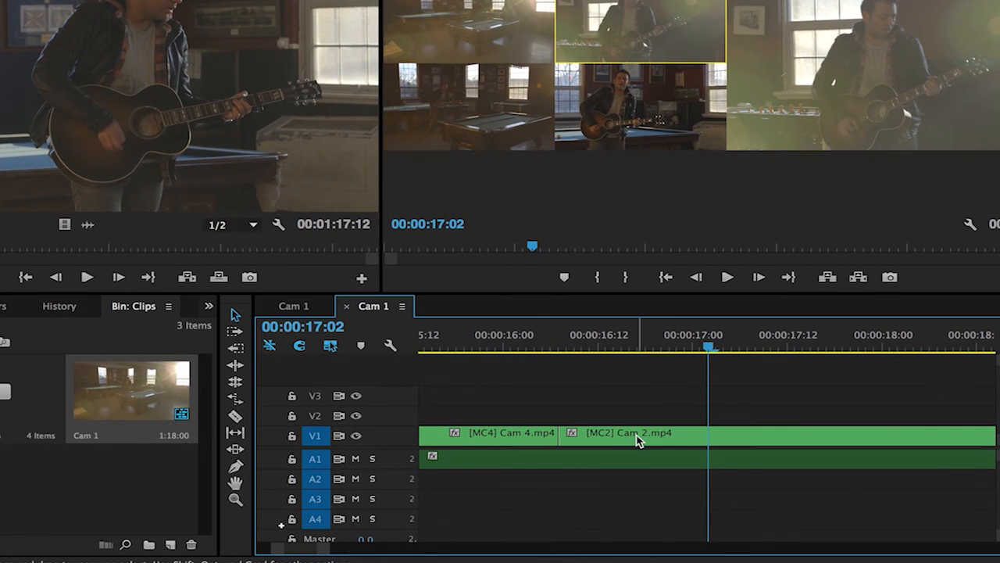
{"action": "mouse_move", "coordinate": [637, 440]}
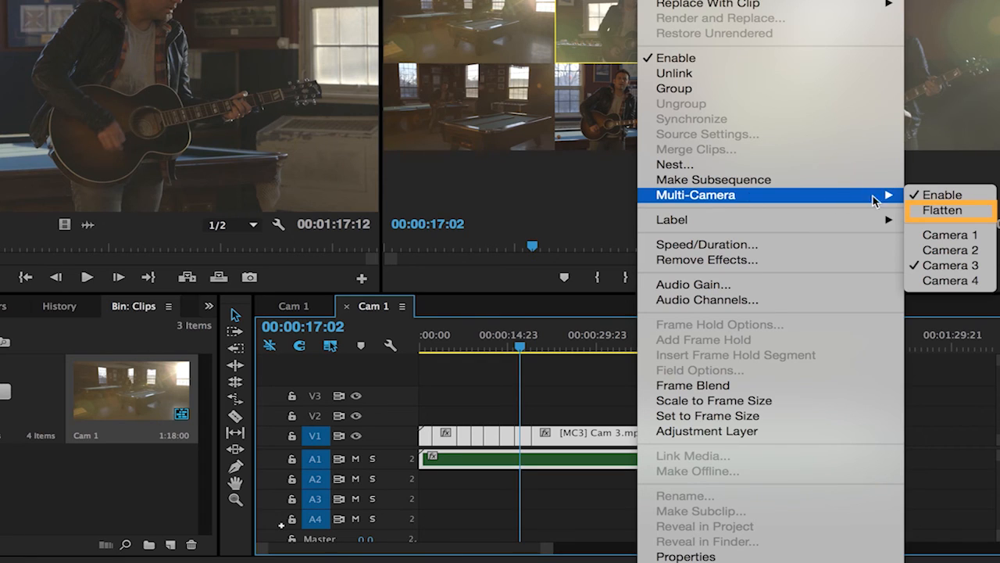
Flatten the multicam clips into individual Cam clips.
{"action": "left_click", "coordinate": [944, 210]}
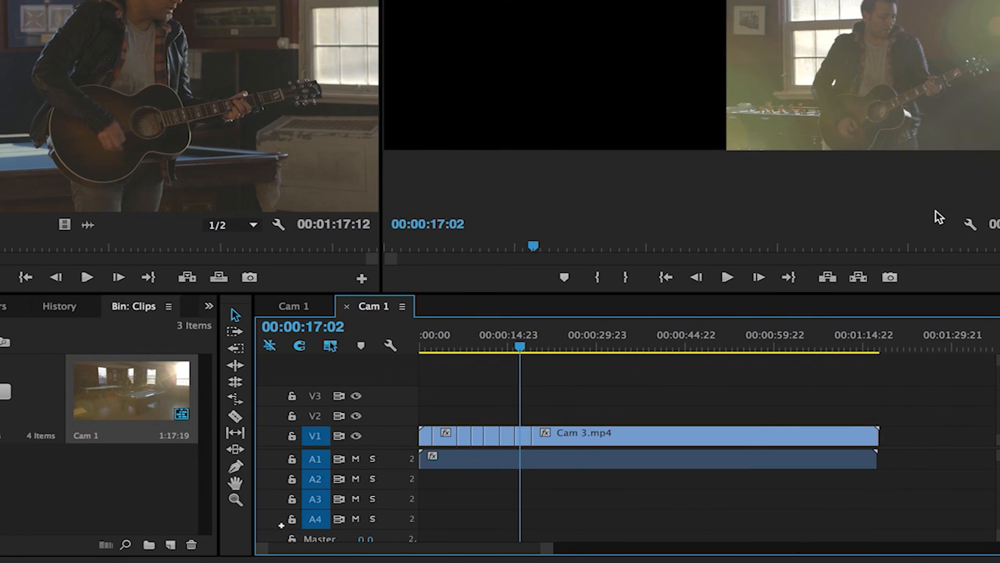